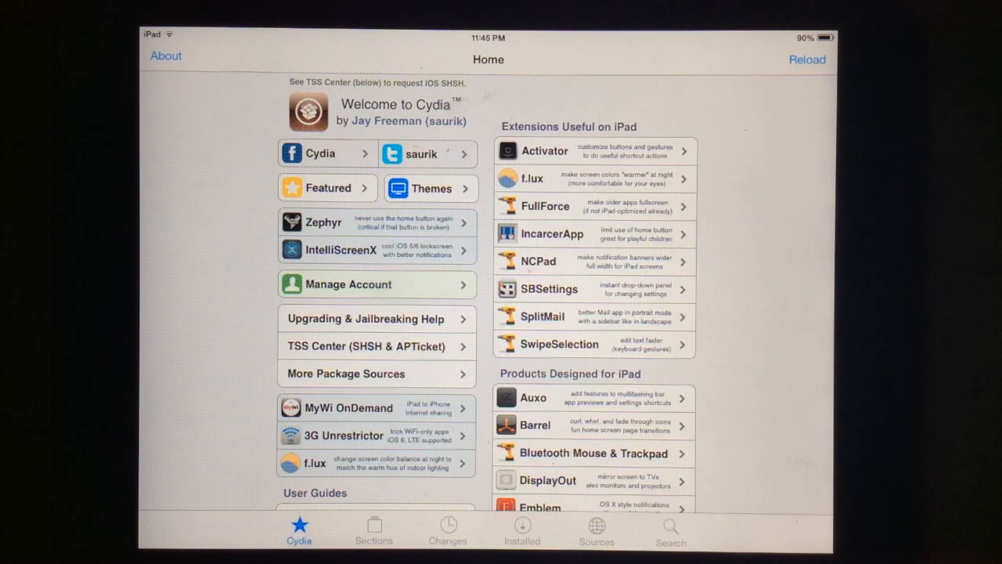
# Show Cydia's Installed packages list, including Activator, Barrel and CCControls
pyautogui.click(520, 528)
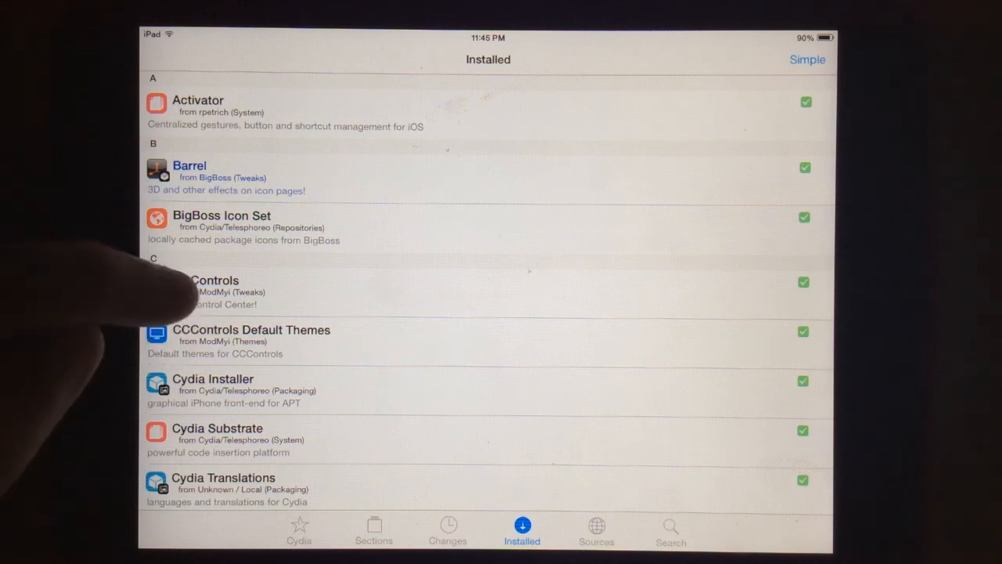
# Open the CCControls package and scroll through its settings and enabled controls
pyautogui.click(211, 290)
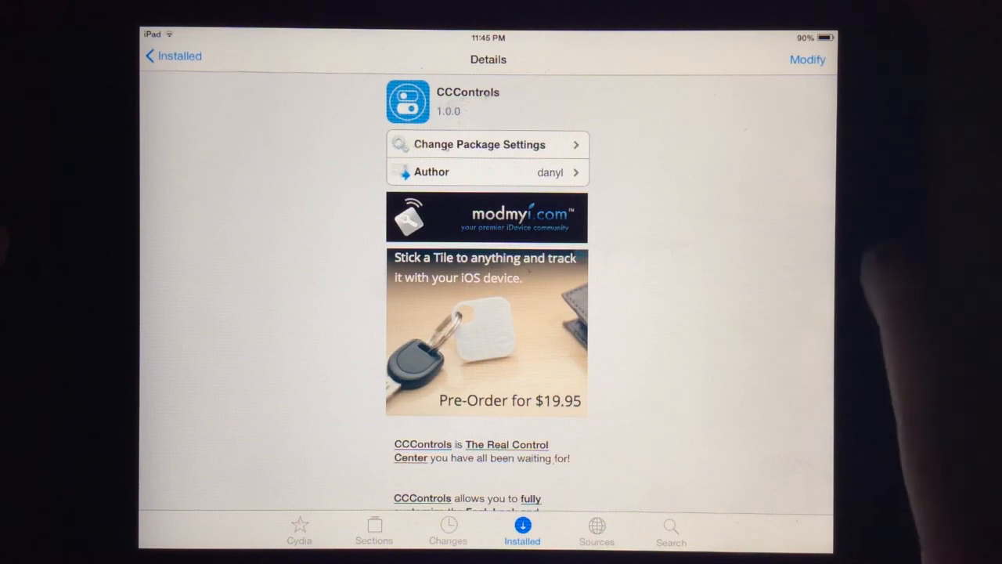
pyautogui.scroll(-3)
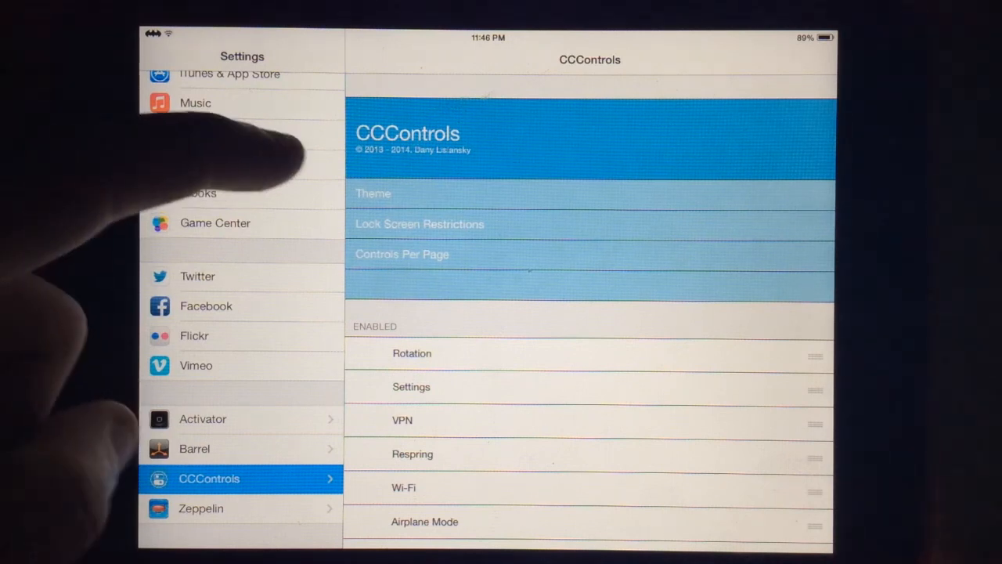
# Scroll the CCControls settings and open the Themes page
pyautogui.scroll(-3)
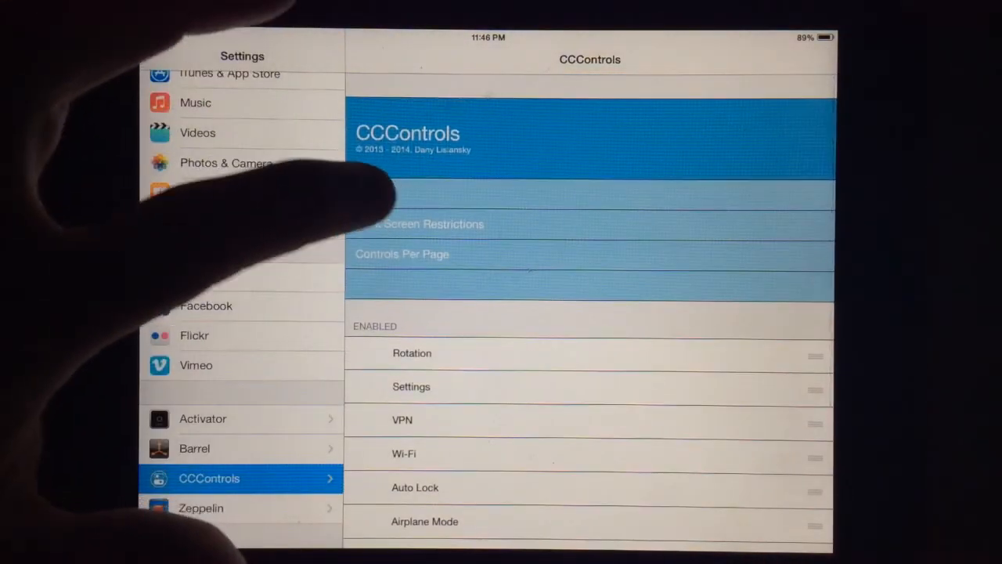
pyautogui.click(402, 254)
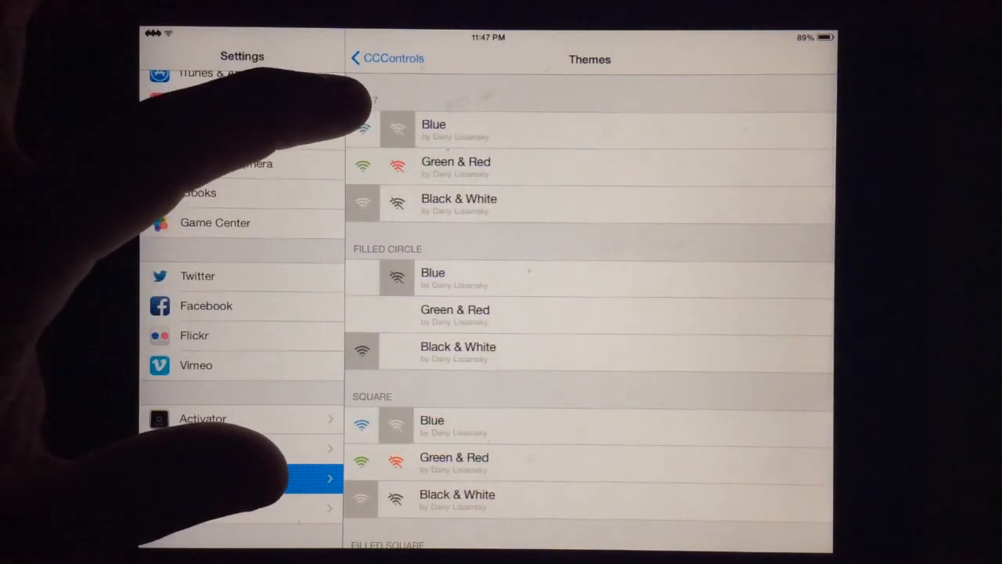
# Select the iOS 7 Black & White theme, then browse the other theme groups
pyautogui.click(456, 165)
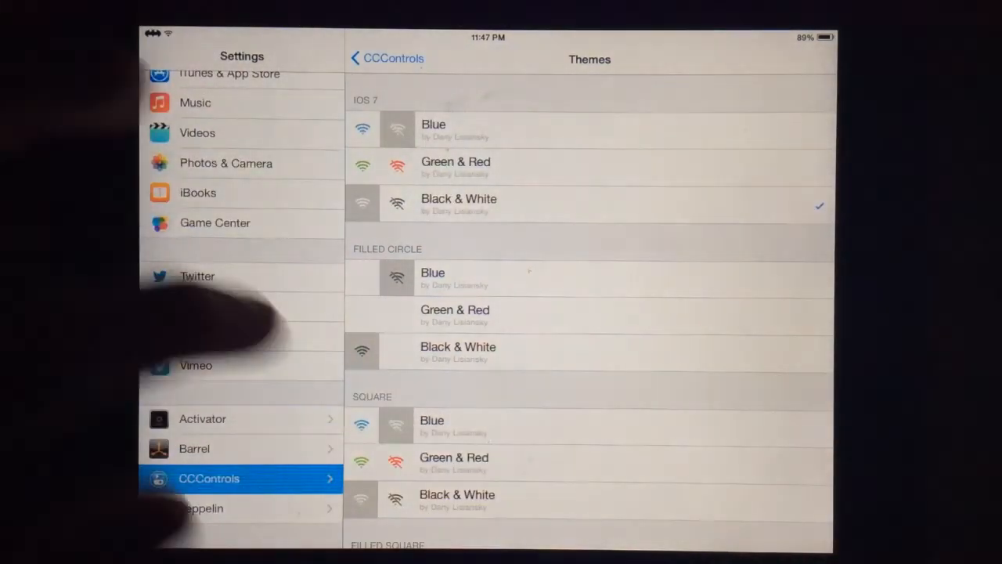
pyautogui.scroll(-3)
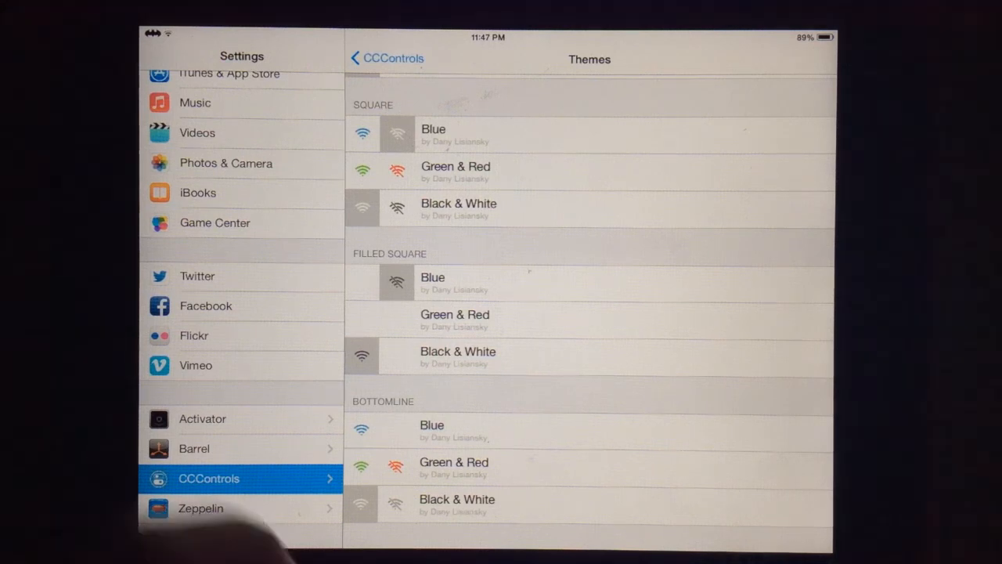
pyautogui.scroll(-3)
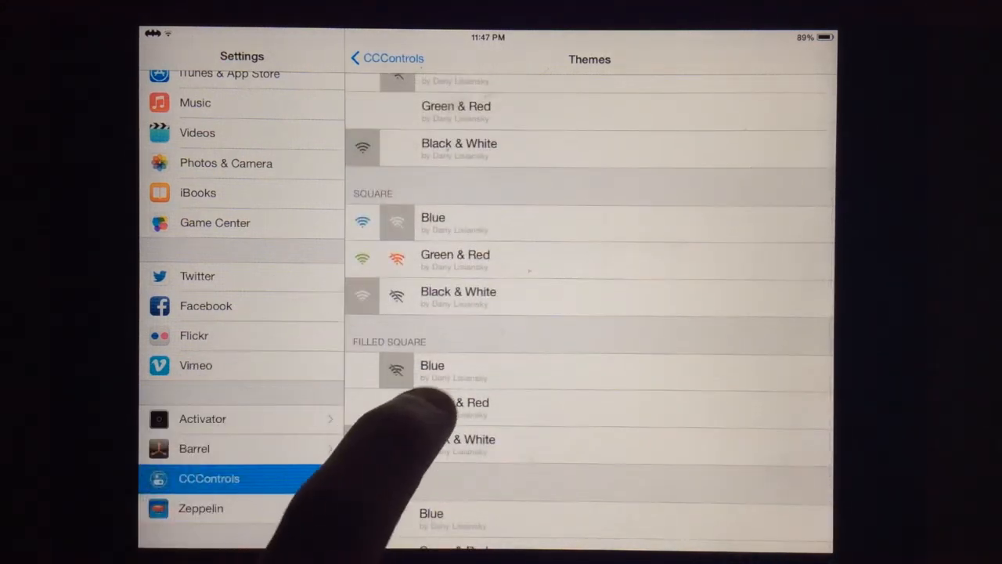
# Choose the Filled Square Blue theme for CCControls
pyautogui.click(431, 371)
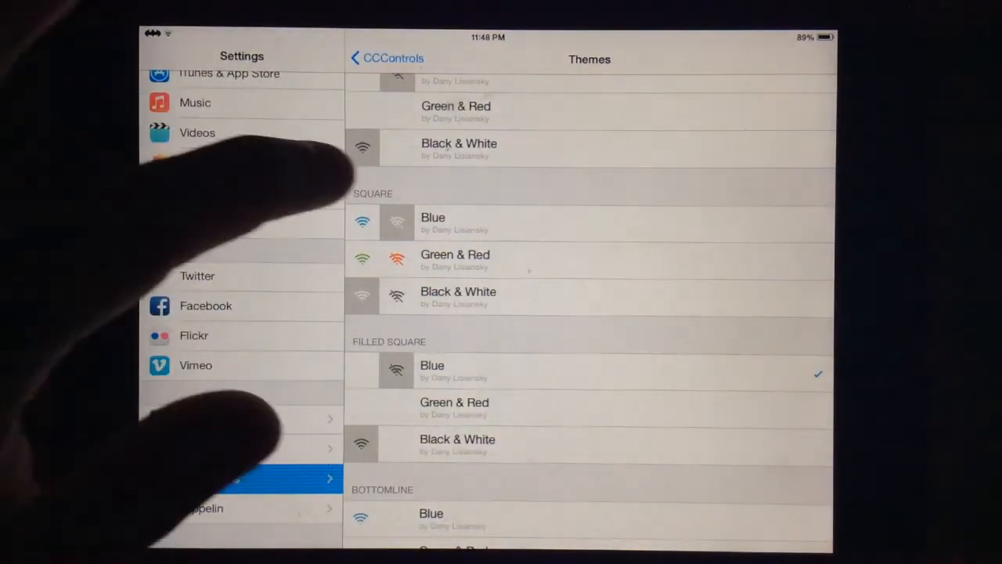
pyautogui.scroll(-3)
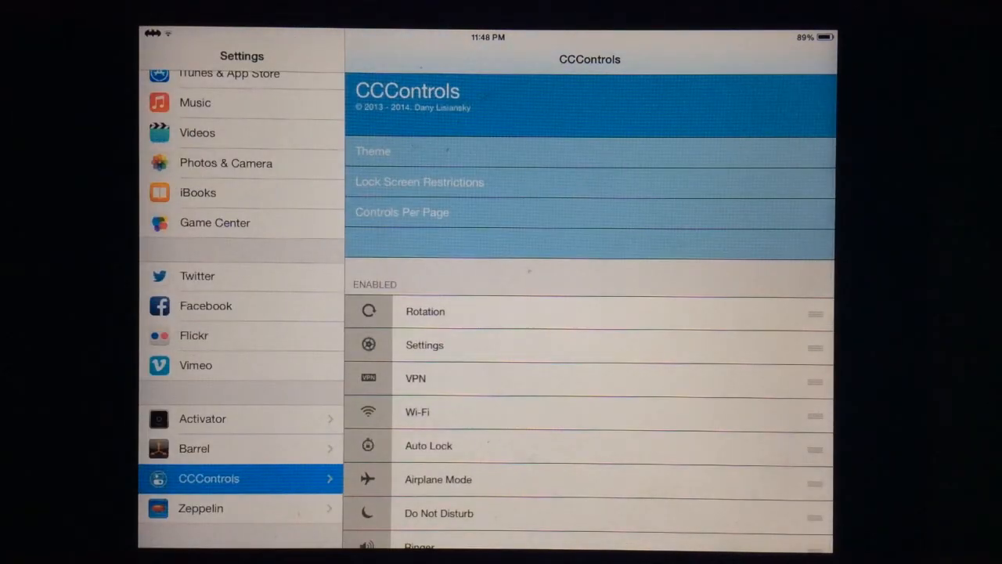
pyautogui.click(419, 182)
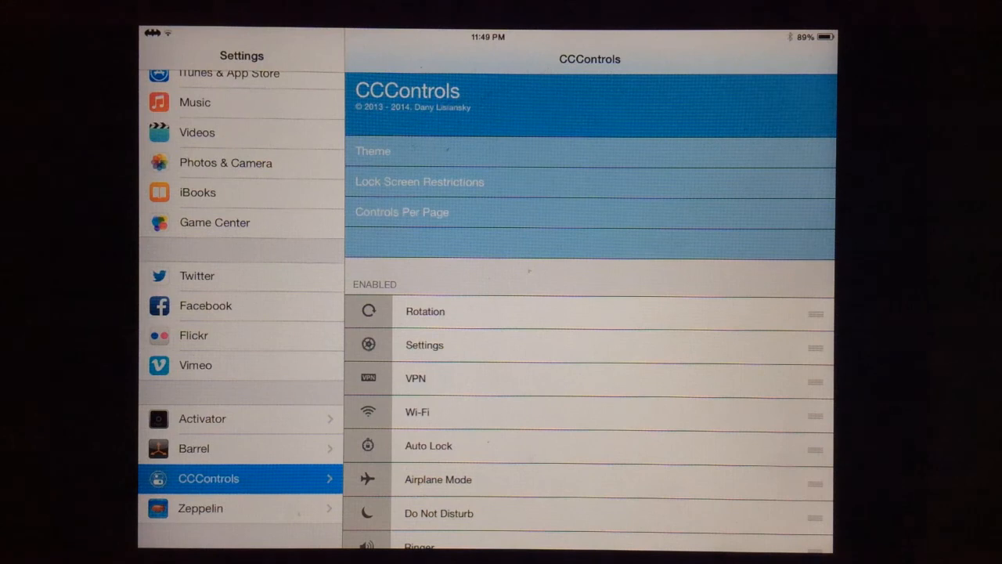
pyautogui.scroll(-3)
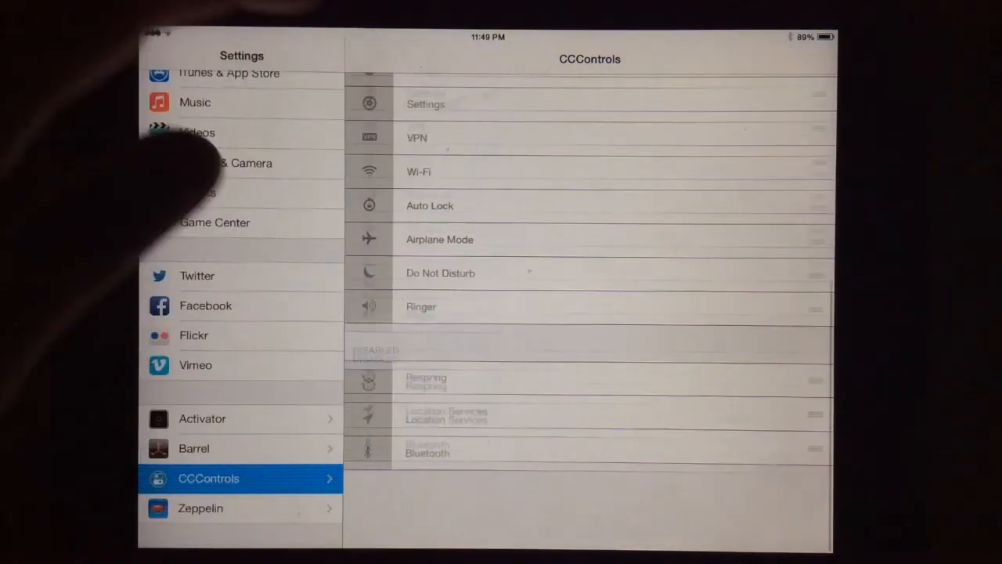